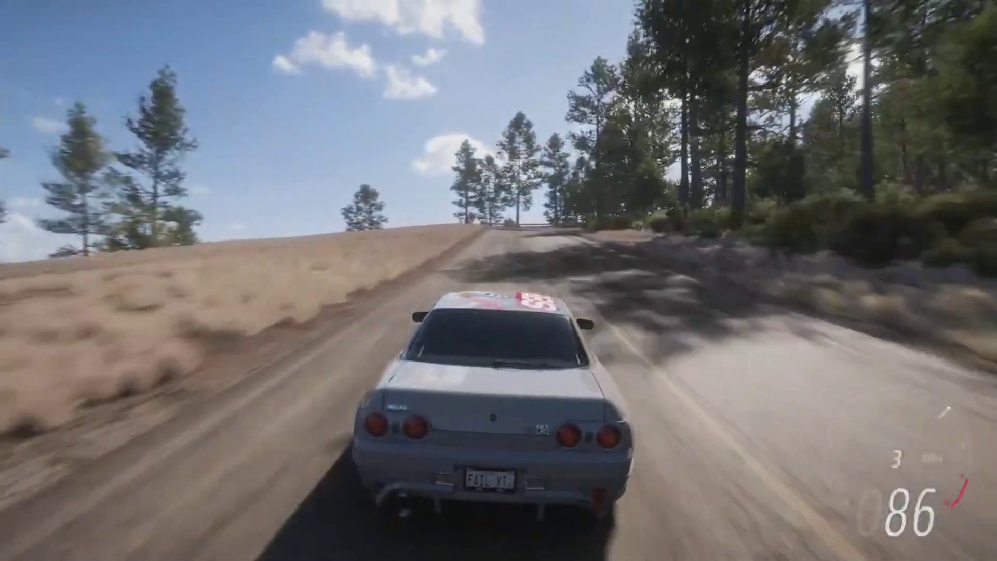
Exit Forza Horizon 5 to the Xbox home screen with the guide button
{"action": "key", "text": "Xbox"}
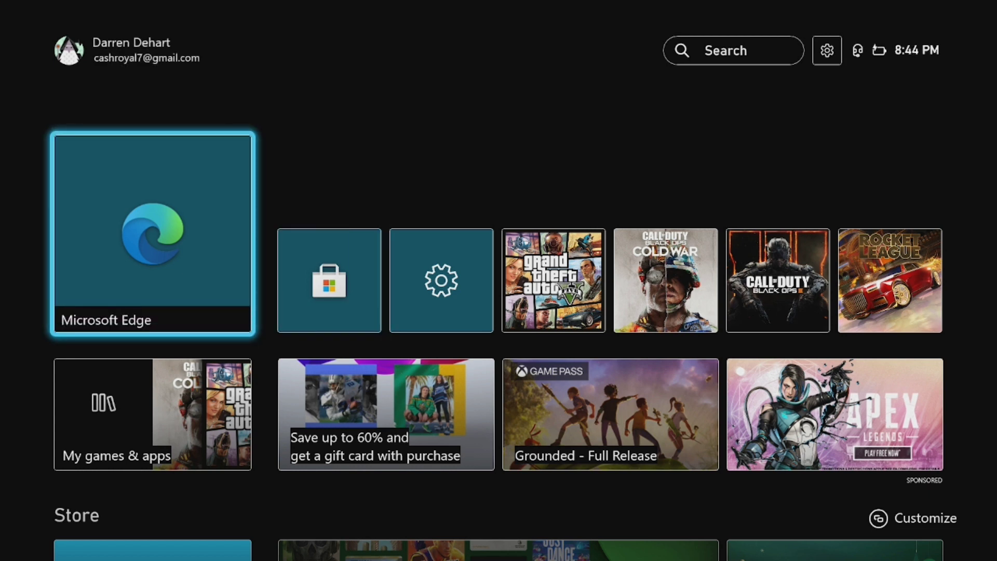
Launch Edge and open the 'Gamr13's Repo - GitHub Pages' Bing result, scrolling to the Discord card
{"action": "left_click", "coordinate": [152, 234]}
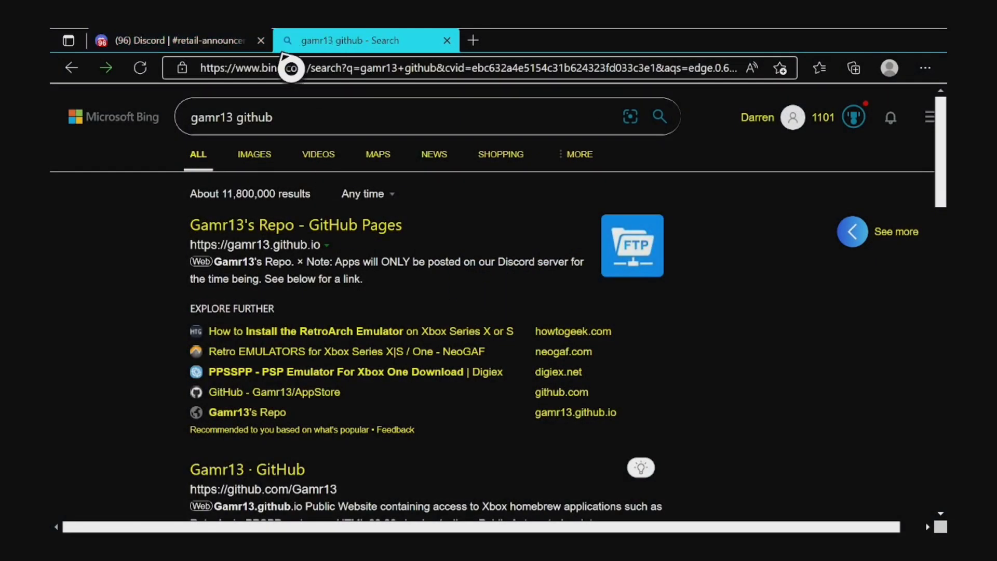
{"action": "left_click", "coordinate": [229, 116]}
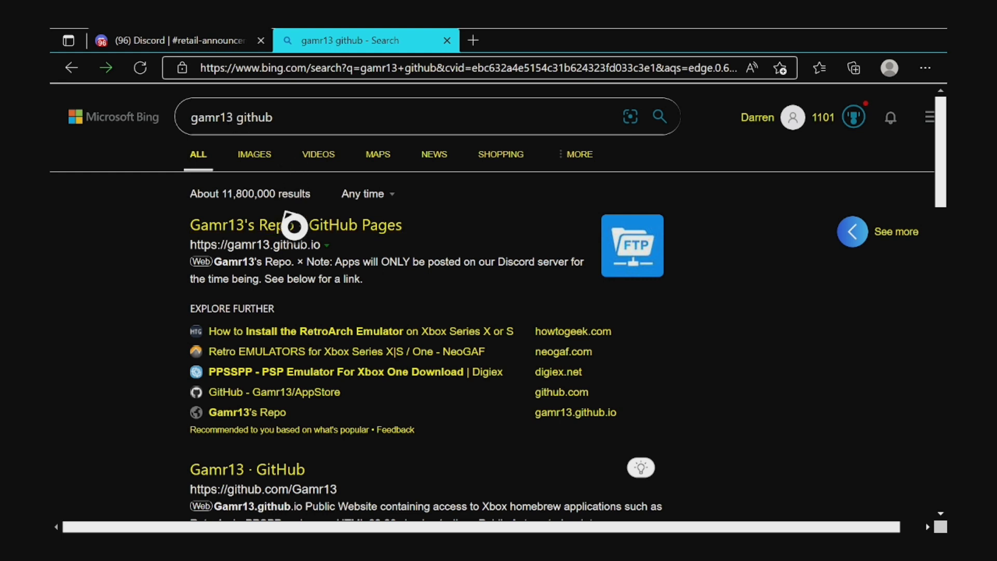
{"action": "mouse_move", "coordinate": [294, 224]}
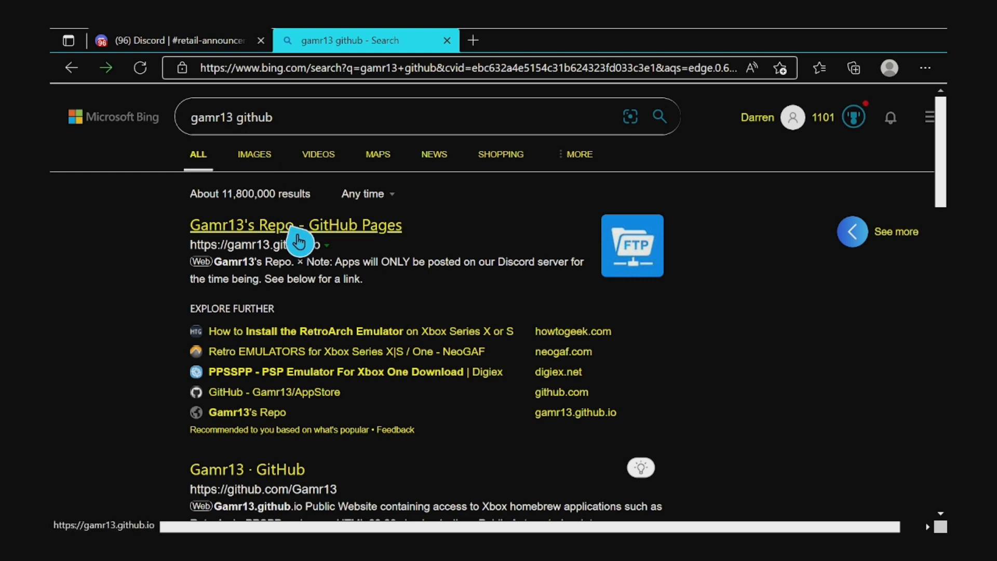
{"action": "left_click", "coordinate": [294, 224]}
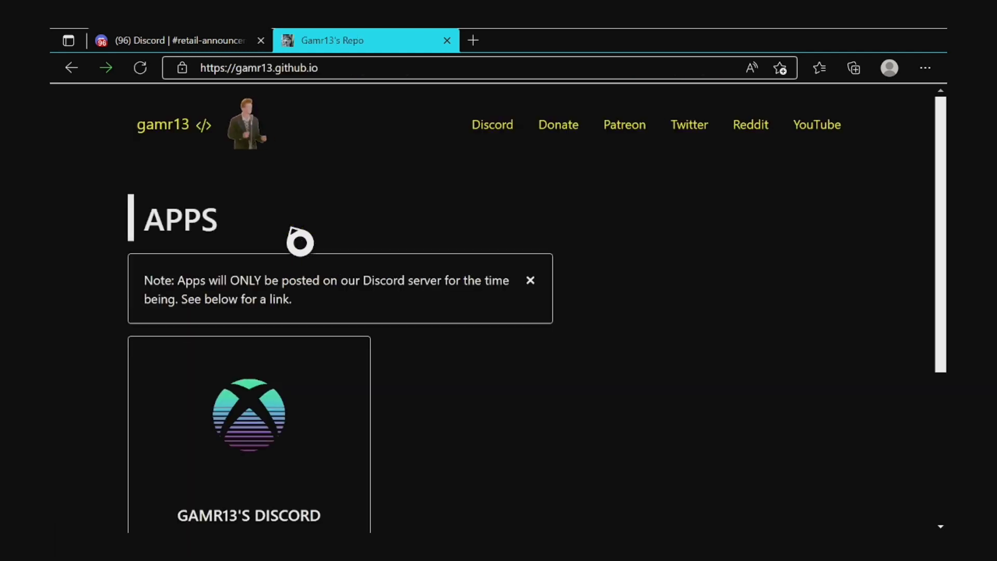
{"action": "mouse_move", "coordinate": [311, 176]}
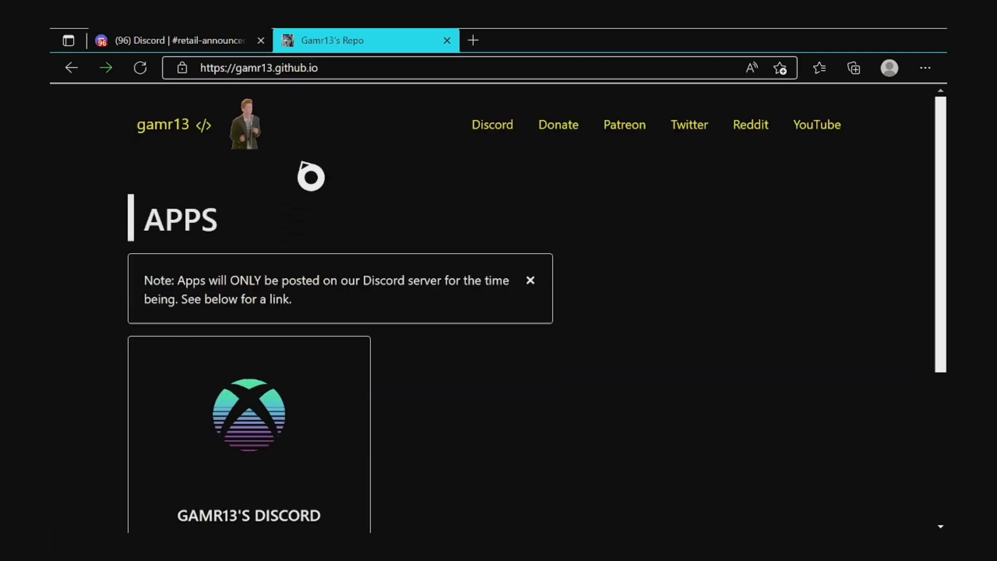
{"action": "scroll", "scroll_direction": "down", "scroll_amount": 3}
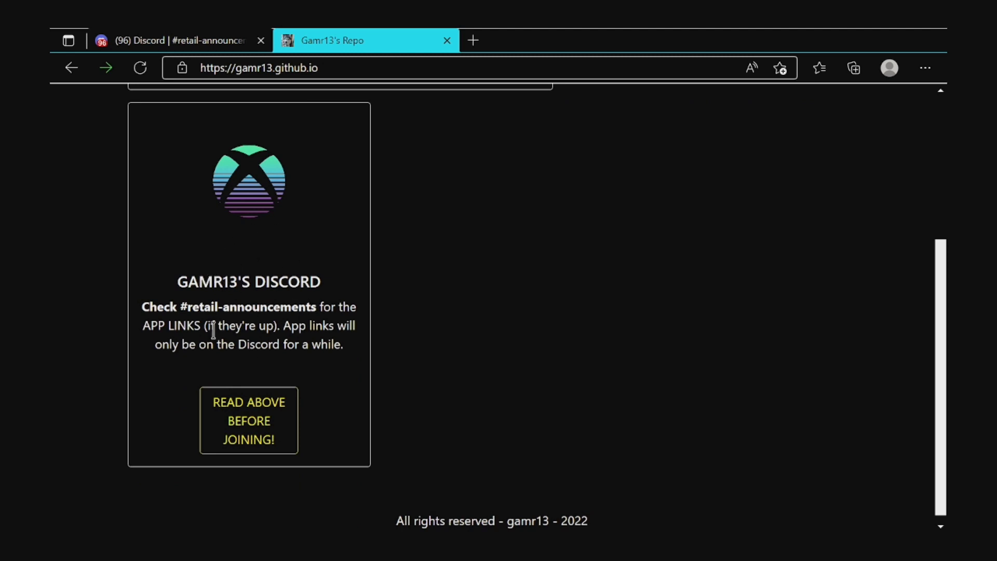
{"action": "scroll", "scroll_direction": "up", "scroll_amount": 3}
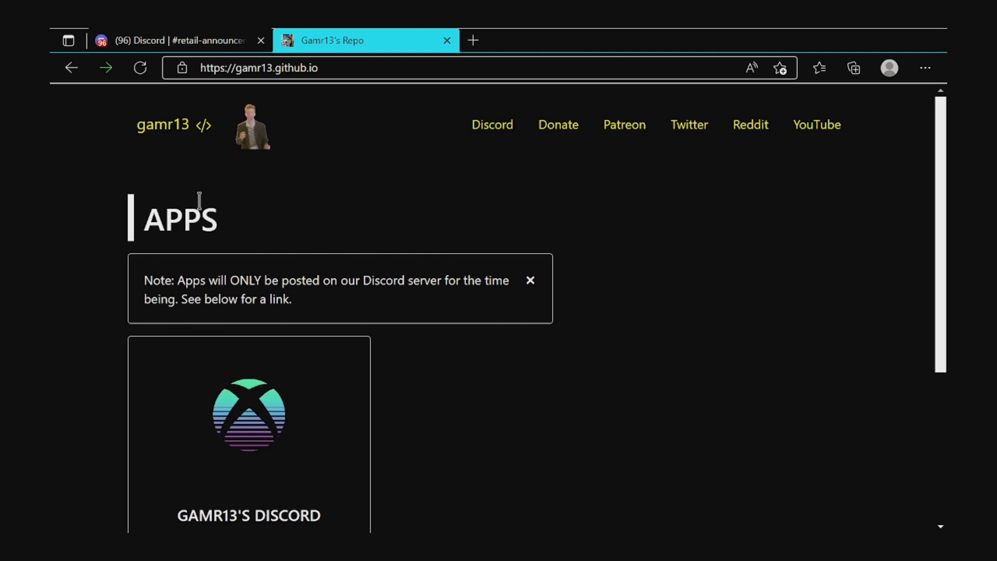
Switch to the Discord tab showing the Xbox Emulation Hub #retail-announcements channel
{"action": "left_click", "coordinate": [172, 40]}
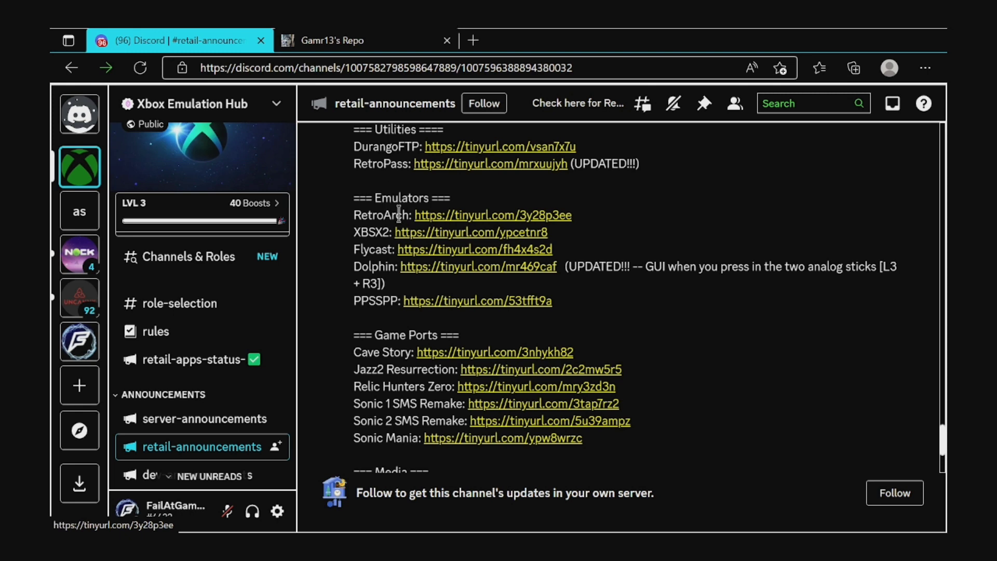
{"action": "mouse_move", "coordinate": [378, 249]}
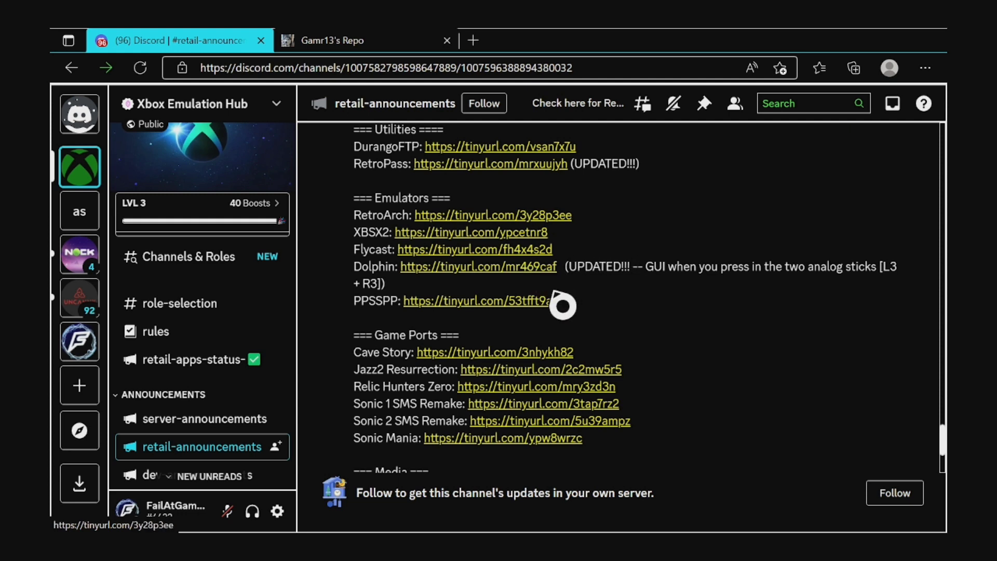
{"action": "mouse_move", "coordinate": [479, 300]}
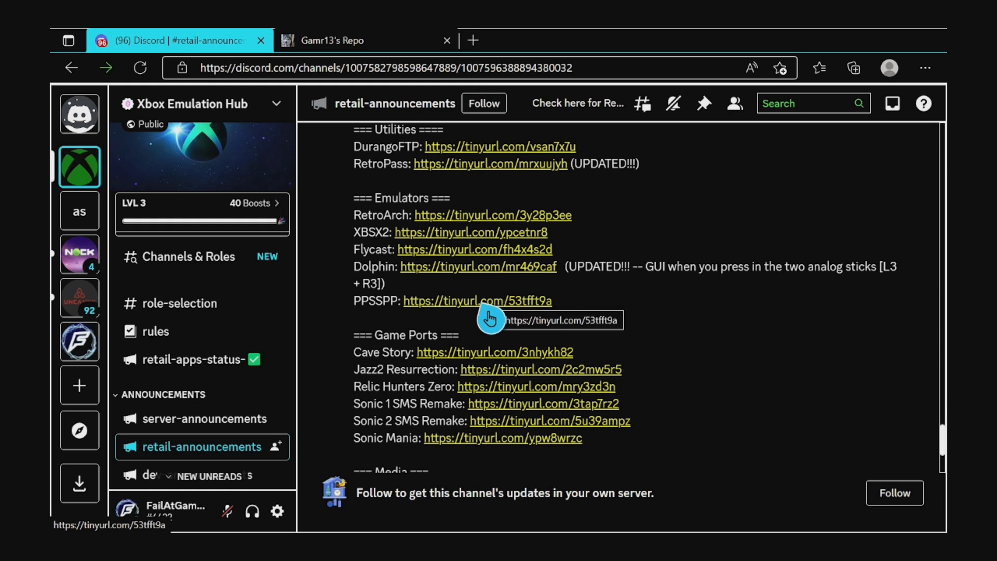
{"action": "mouse_move", "coordinate": [534, 215]}
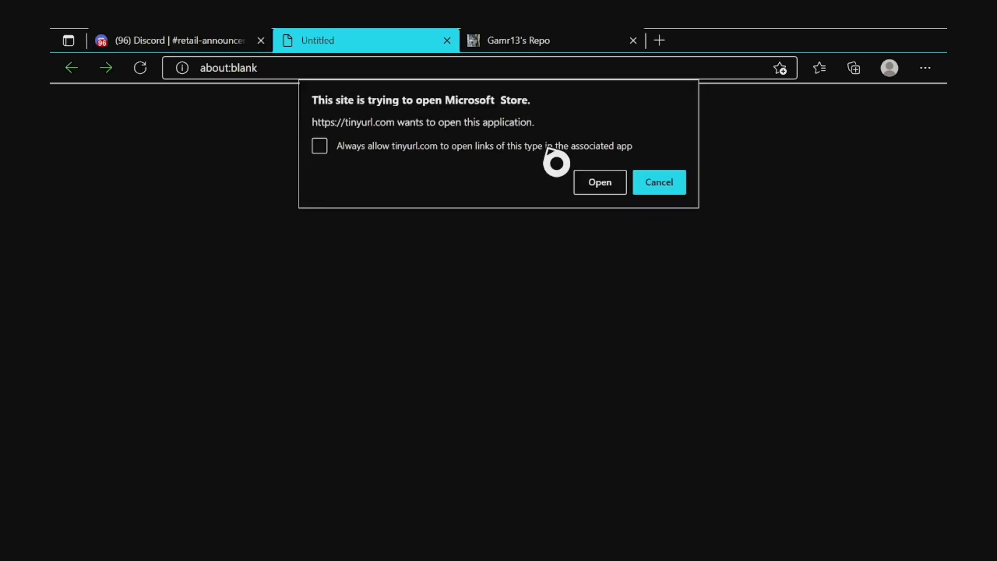
Let Edge open Microsoft Store, install RetroArch and view it in the queue
{"action": "left_click", "coordinate": [598, 182]}
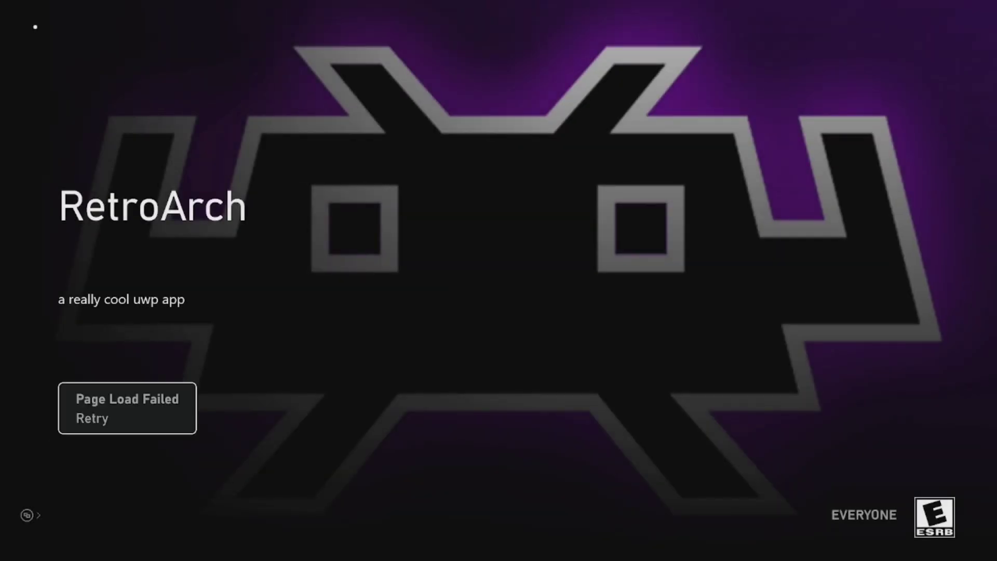
{"action": "left_click", "coordinate": [127, 408]}
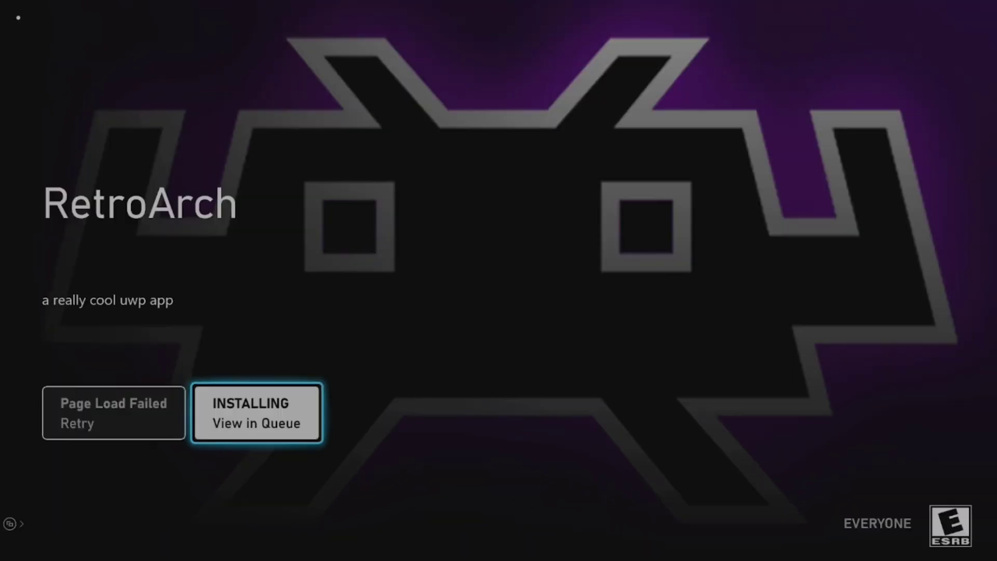
{"action": "left_click", "coordinate": [257, 412]}
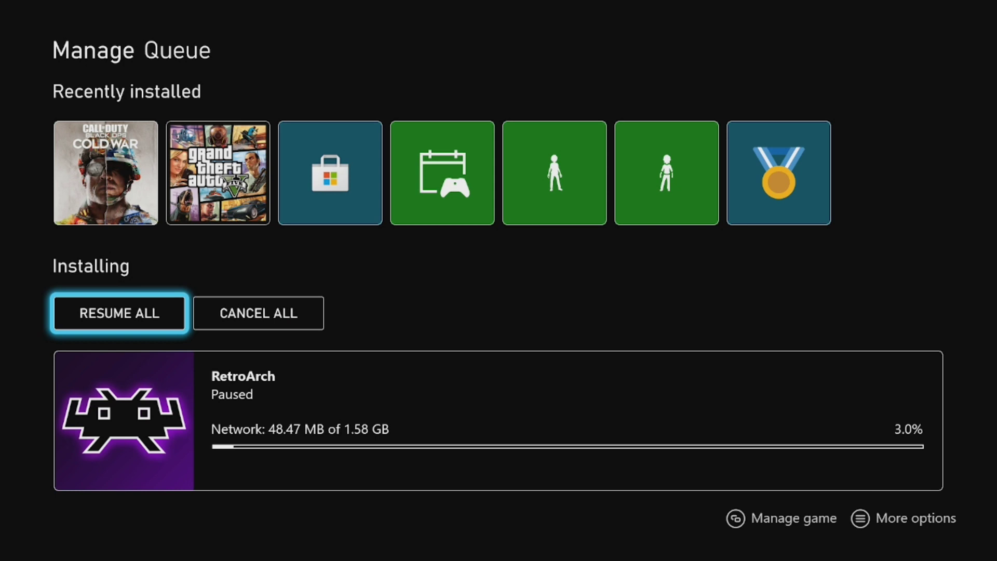
Resume the paused RetroArch download, then launch RetroArch from Recently installed
{"action": "left_click", "coordinate": [118, 313]}
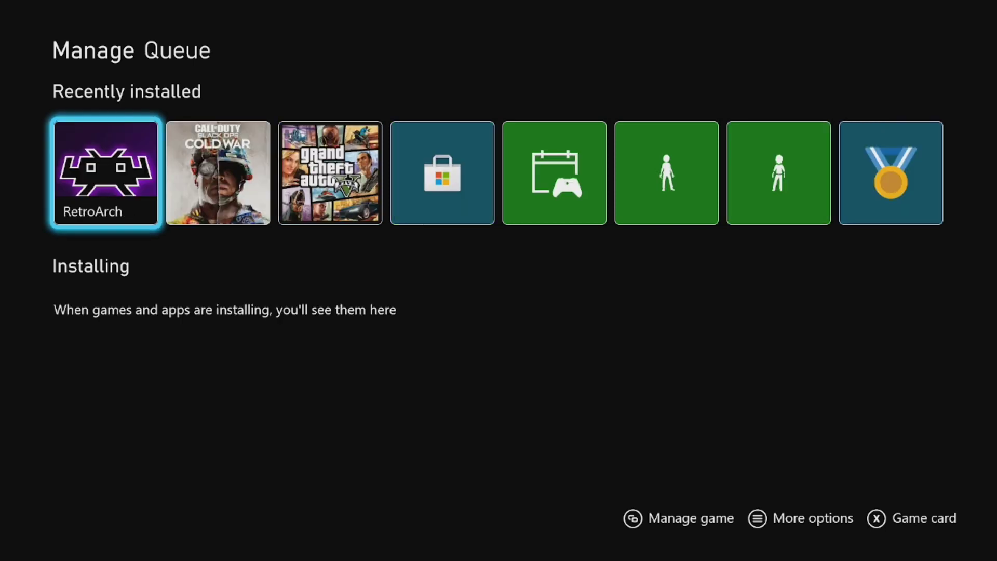
{"action": "left_click", "coordinate": [106, 172]}
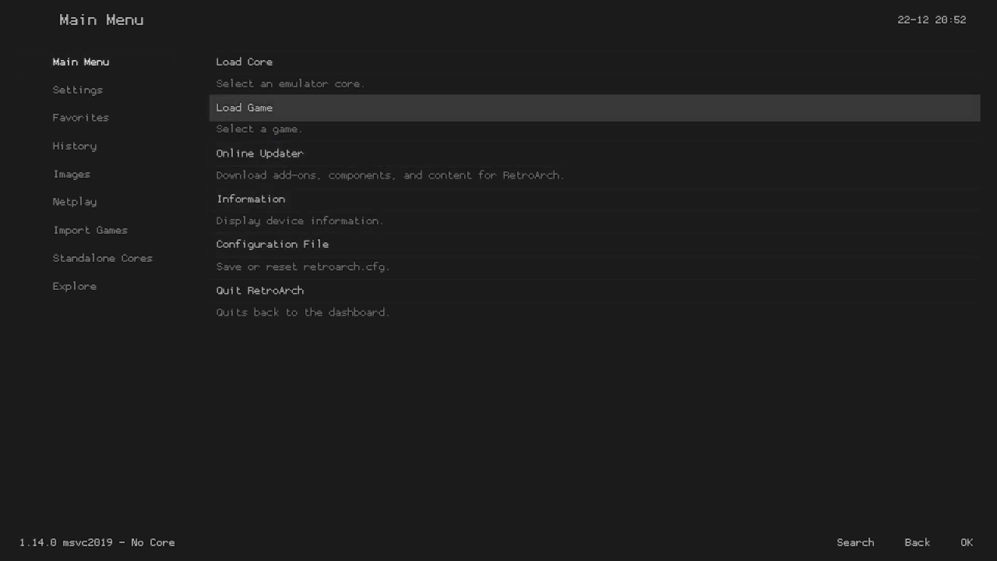
Download updated core info files and menu assets through RetroArch's Online Updater
{"action": "key", "text": "Down"}
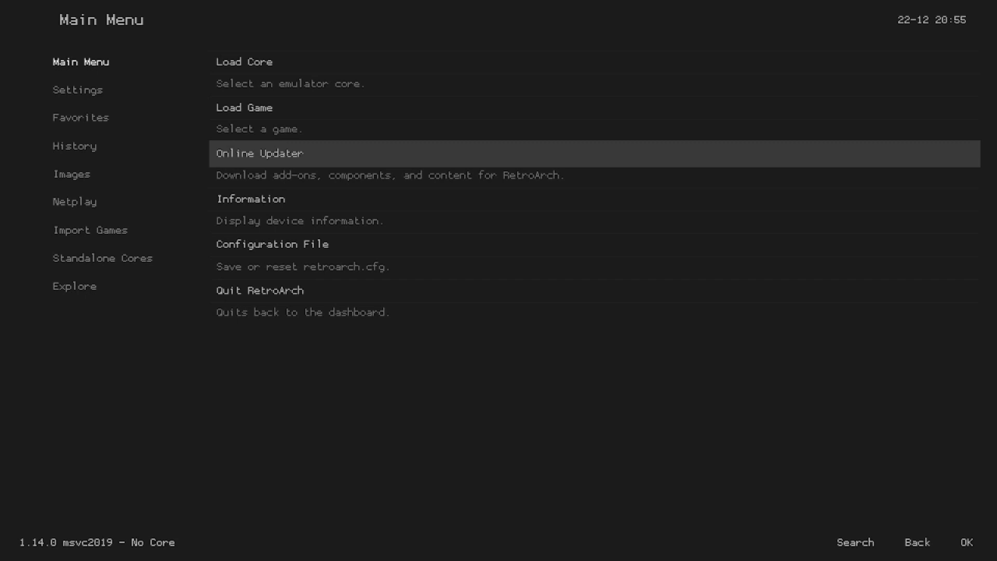
{"action": "left_click", "coordinate": [259, 152]}
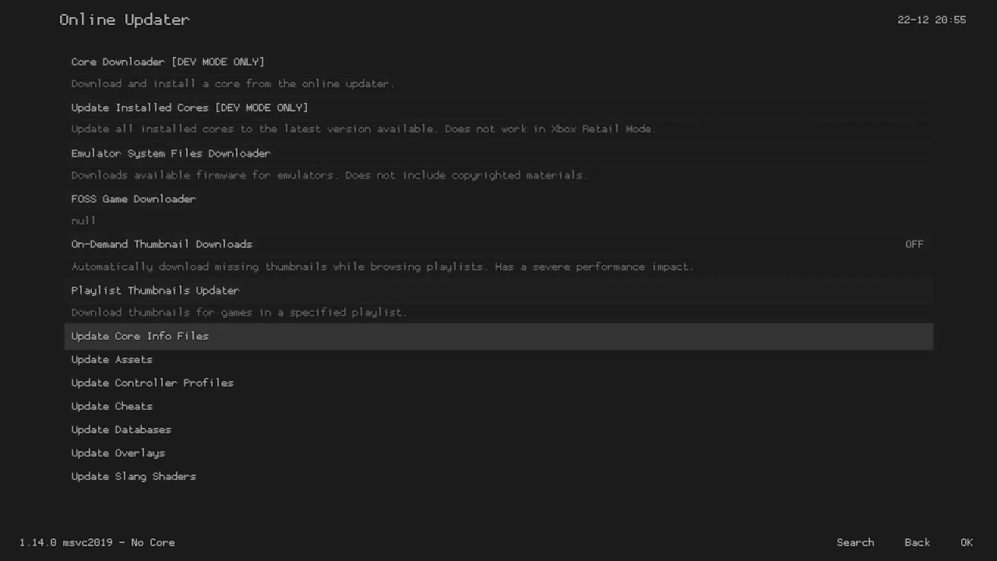
{"action": "left_click", "coordinate": [140, 336]}
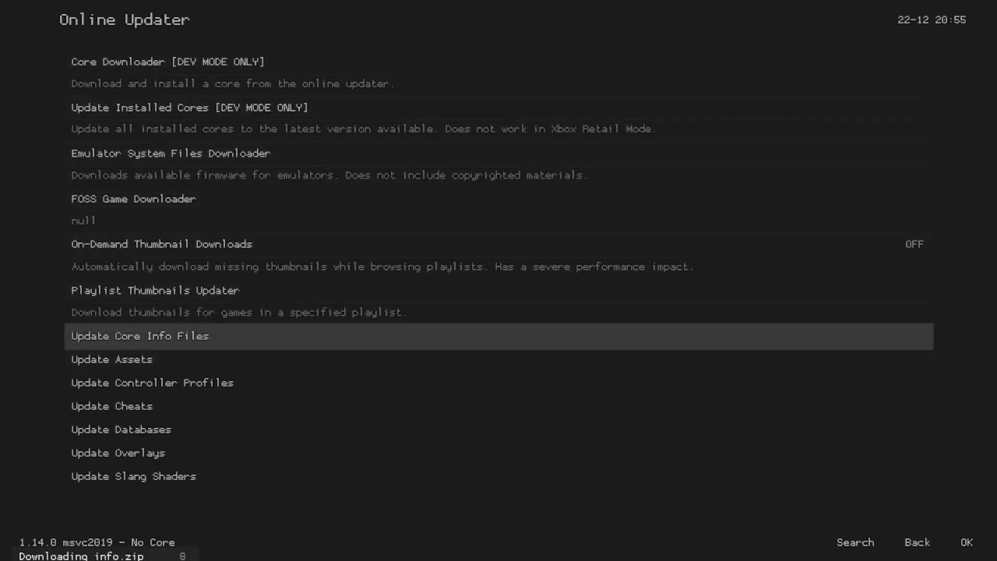
{"action": "key", "text": "Down"}
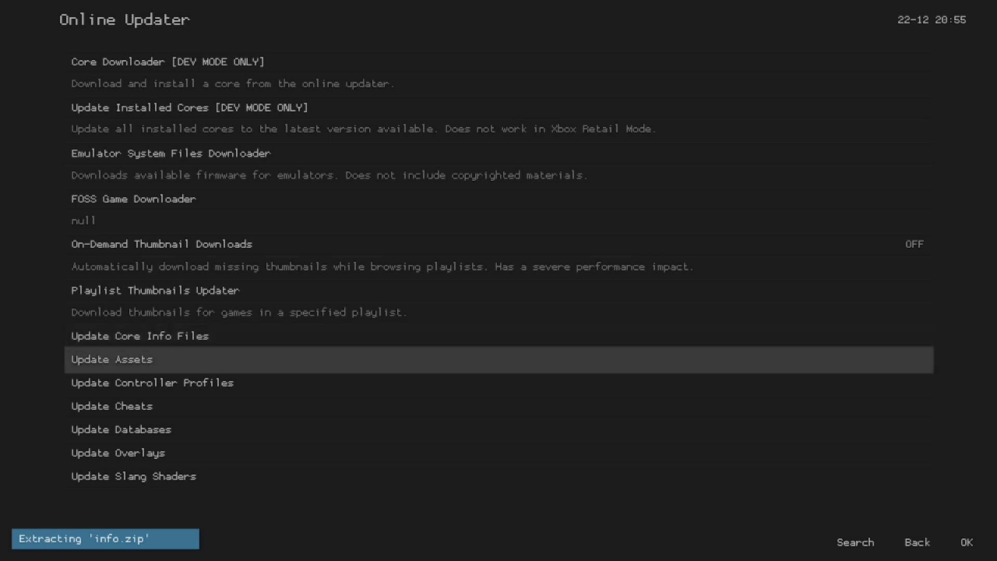
{"action": "left_click", "coordinate": [111, 360]}
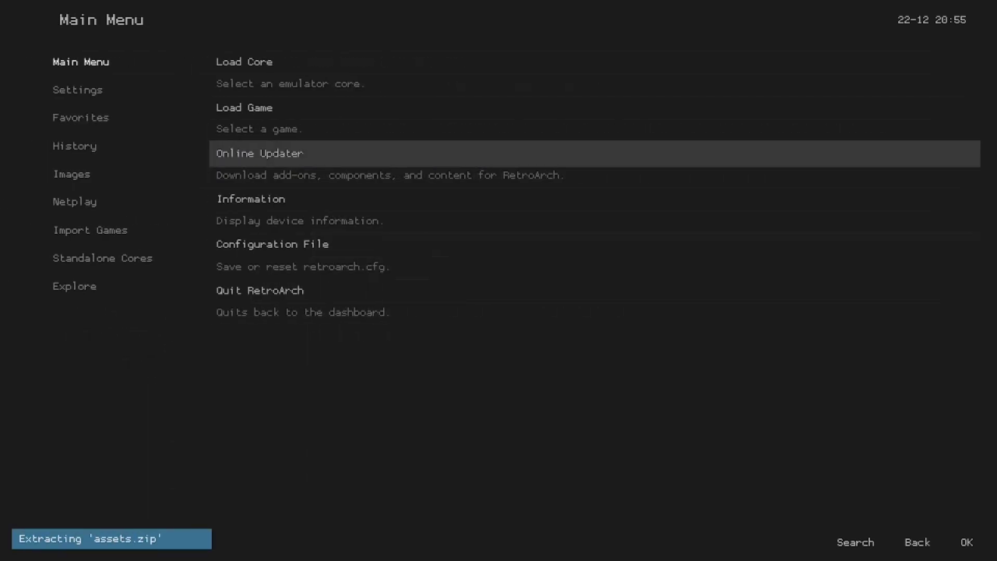
Set the Configs directory to LocalState\config and start browsing for the Core Info folder
{"action": "left_click", "coordinate": [96, 62]}
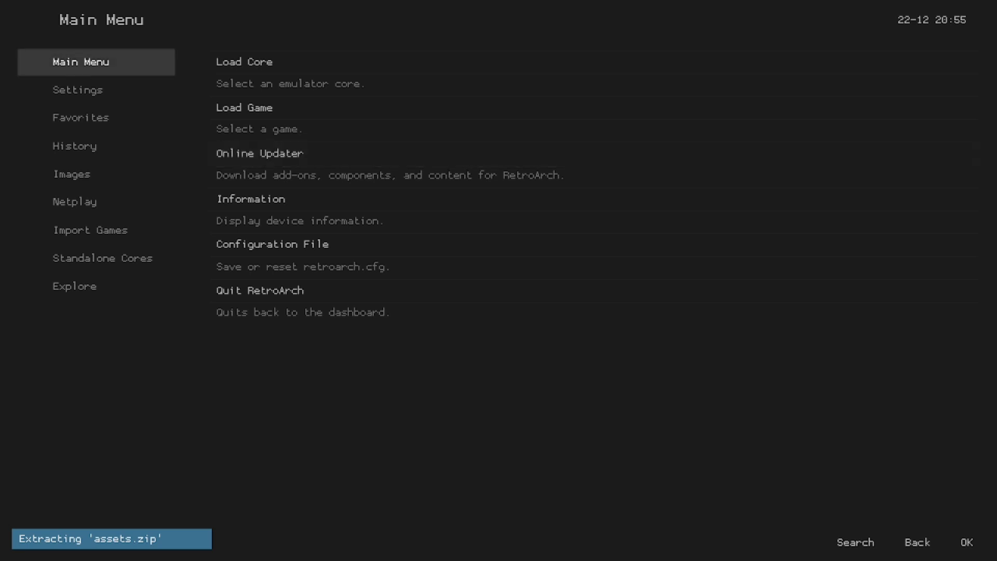
{"action": "left_click", "coordinate": [77, 90]}
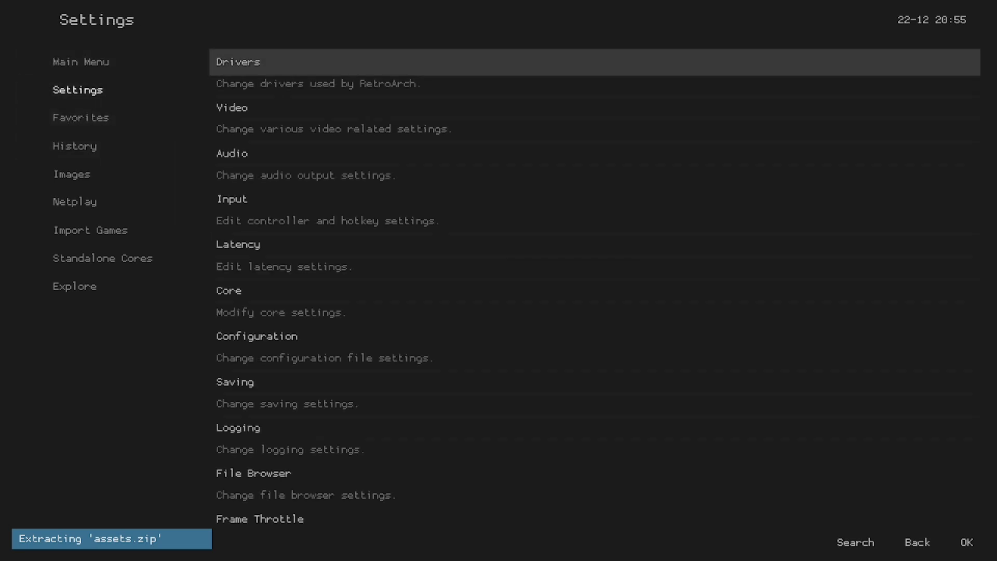
{"action": "scroll", "scroll_direction": "down", "scroll_amount": 3}
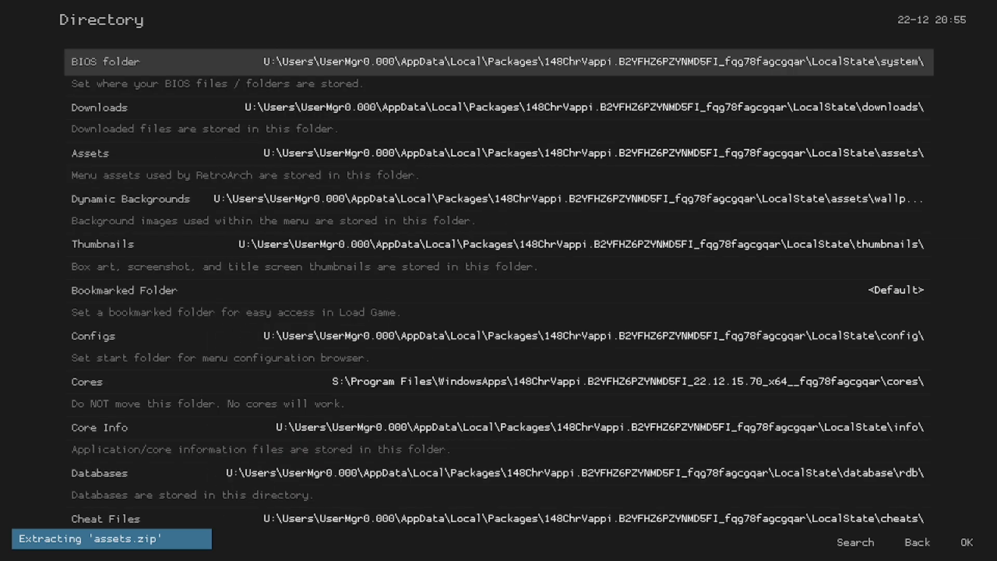
{"action": "scroll", "scroll_direction": "down", "scroll_amount": 3}
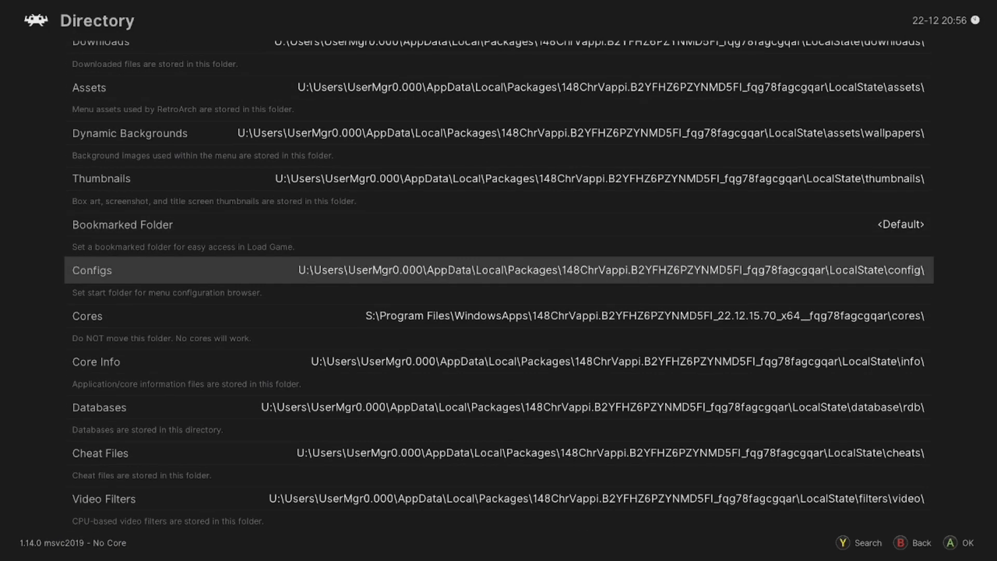
{"action": "left_click", "coordinate": [91, 269]}
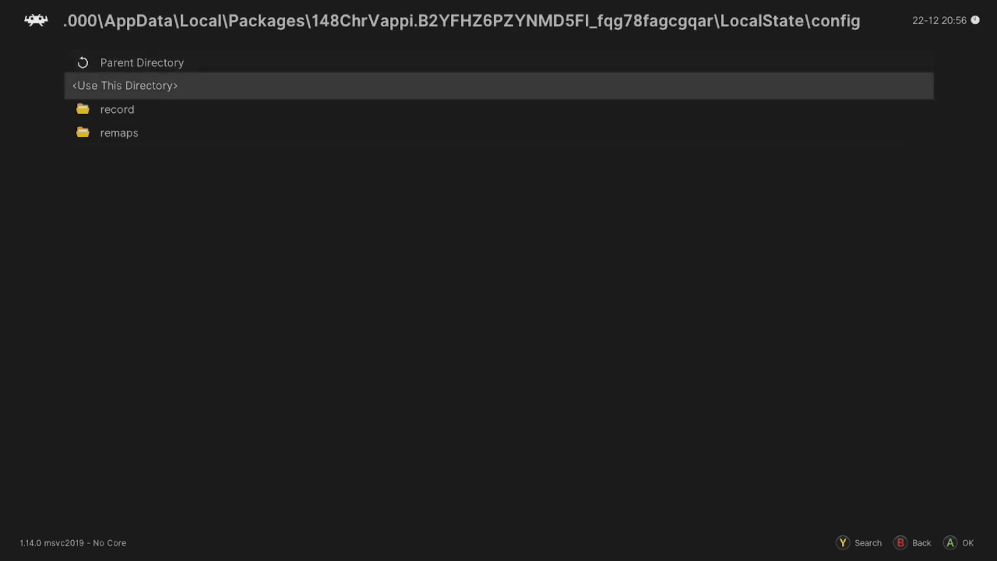
{"action": "left_click", "coordinate": [124, 86]}
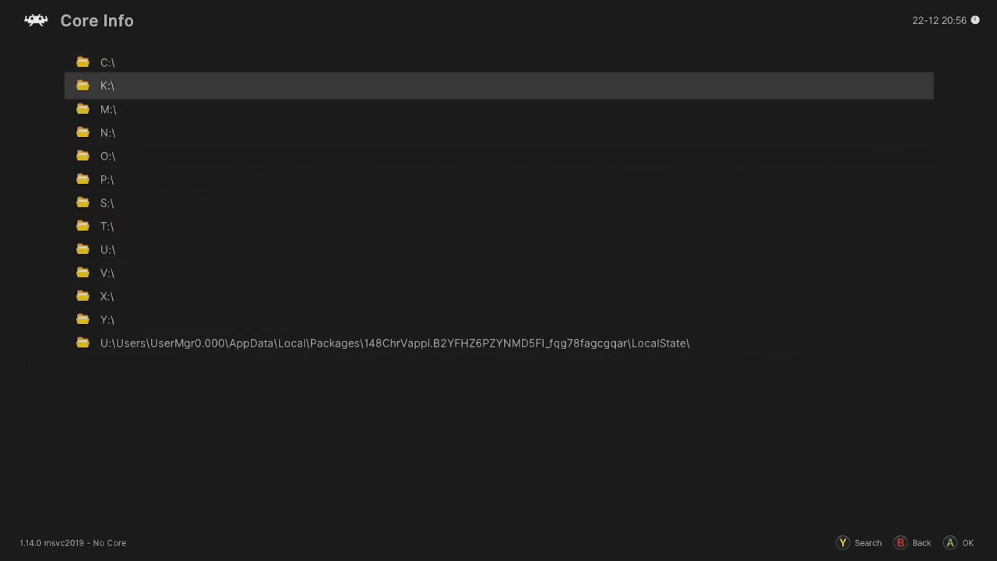
{"action": "left_click", "coordinate": [395, 342]}
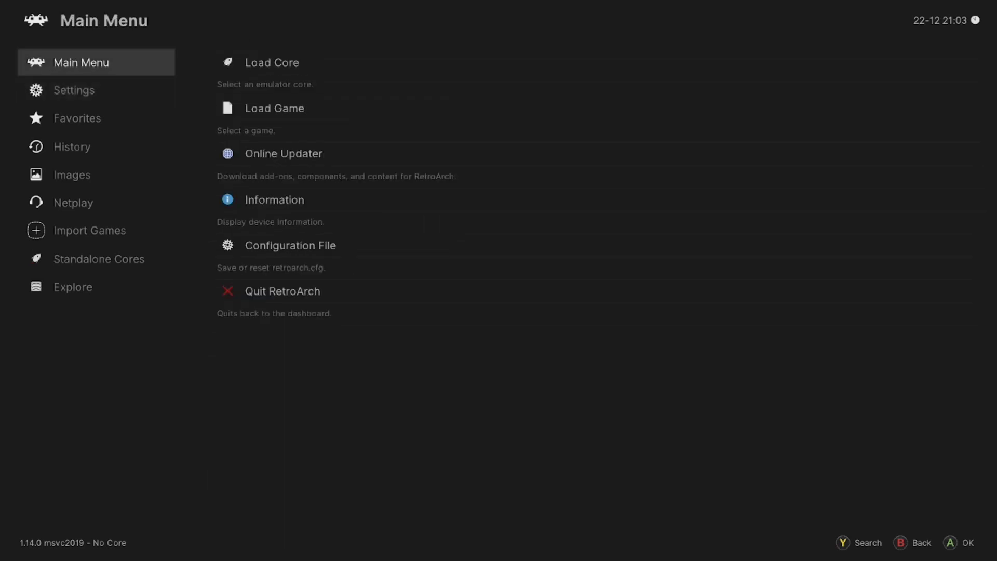
Open Standalone Cores from the sidebar and move the selection back to 2048
{"action": "left_click", "coordinate": [271, 62]}
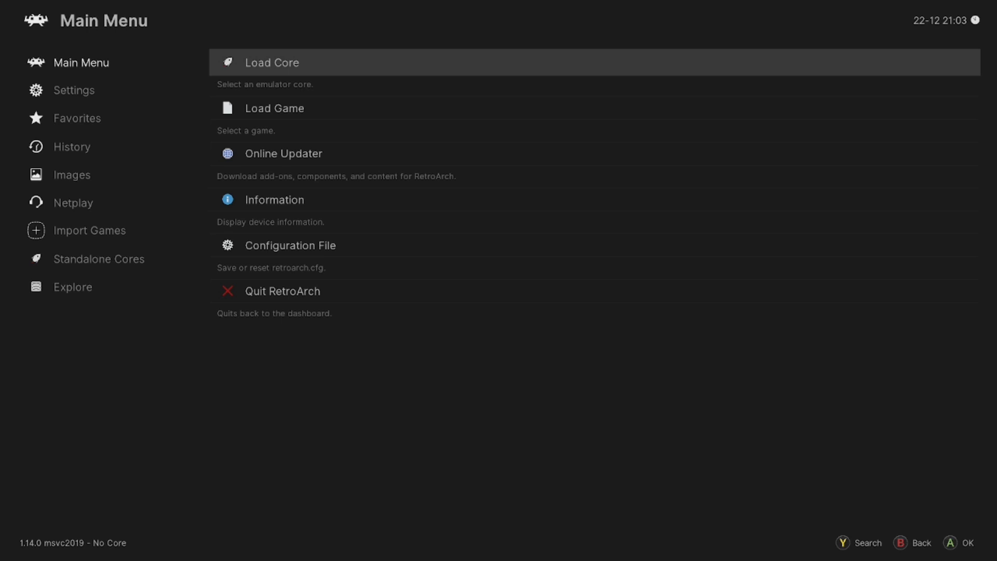
{"action": "left_click", "coordinate": [271, 62]}
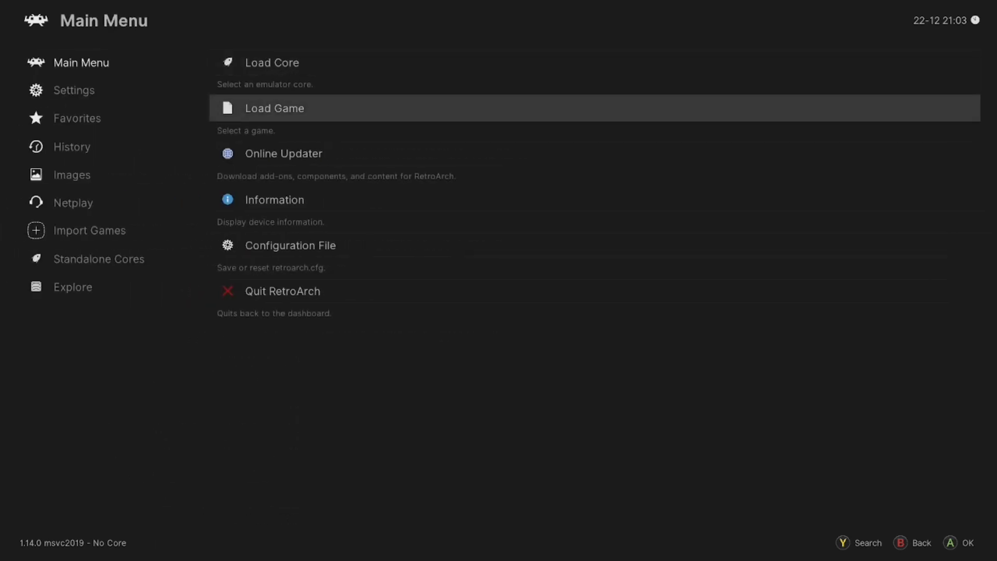
{"action": "left_click", "coordinate": [74, 90]}
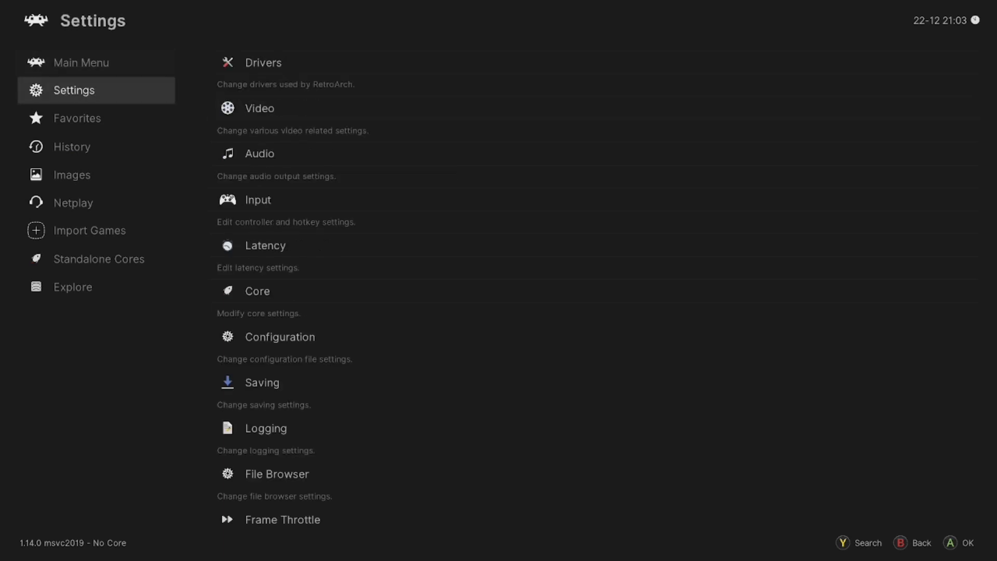
{"action": "left_click", "coordinate": [99, 258]}
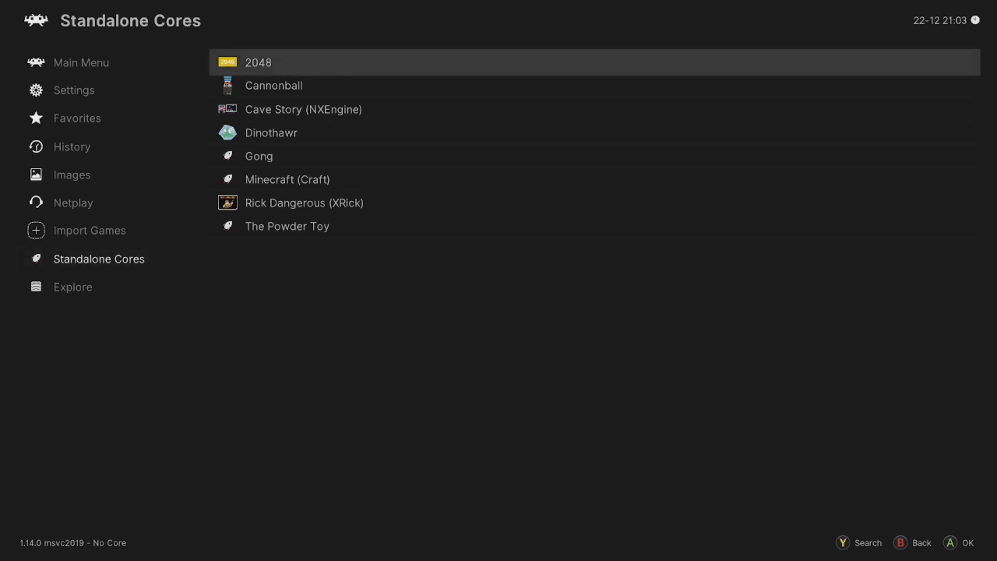
{"action": "key", "text": "Down"}
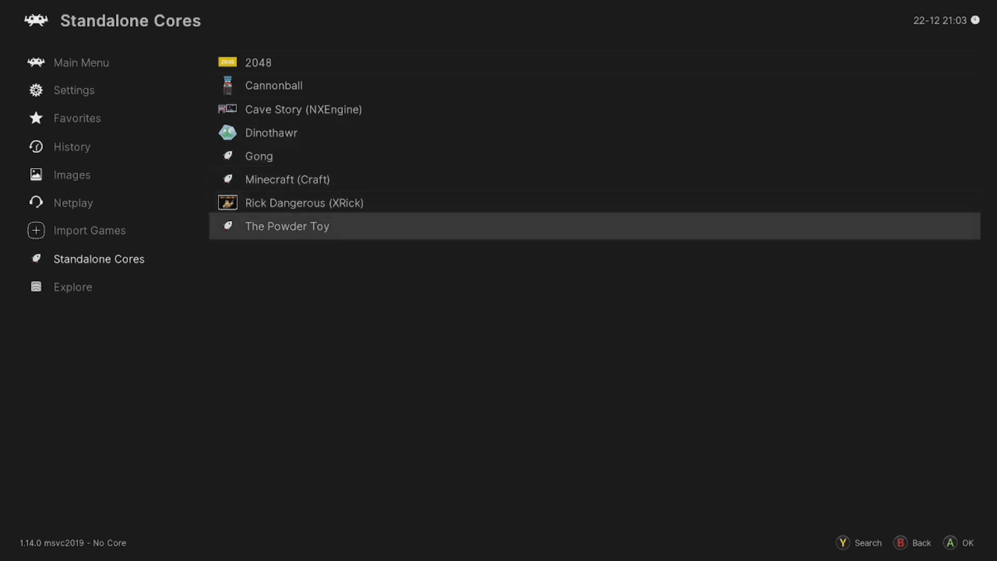
{"action": "key", "text": "Down"}
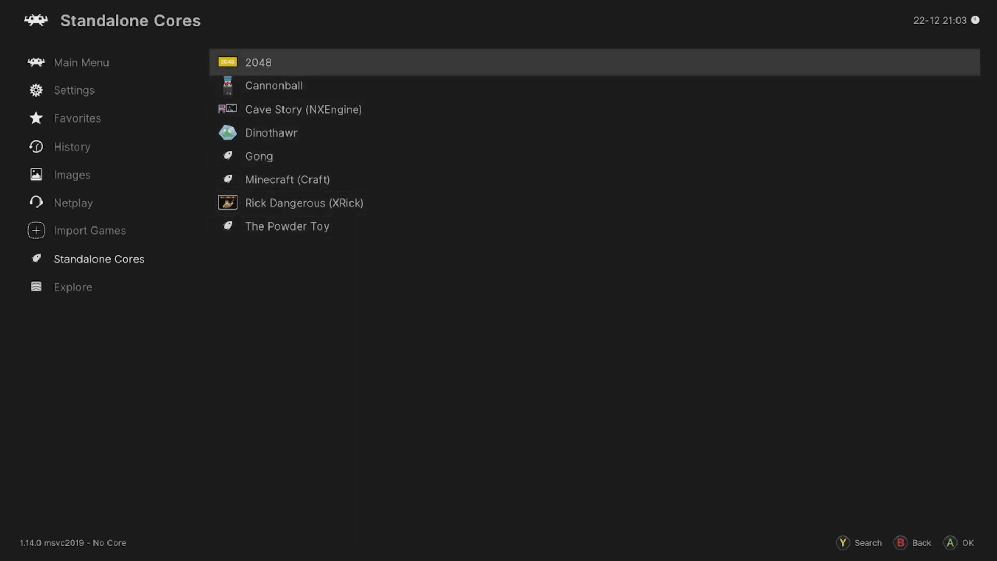
Launch 2048, resume the game and slide tiles up, down, right, down
{"action": "left_click", "coordinate": [257, 62]}
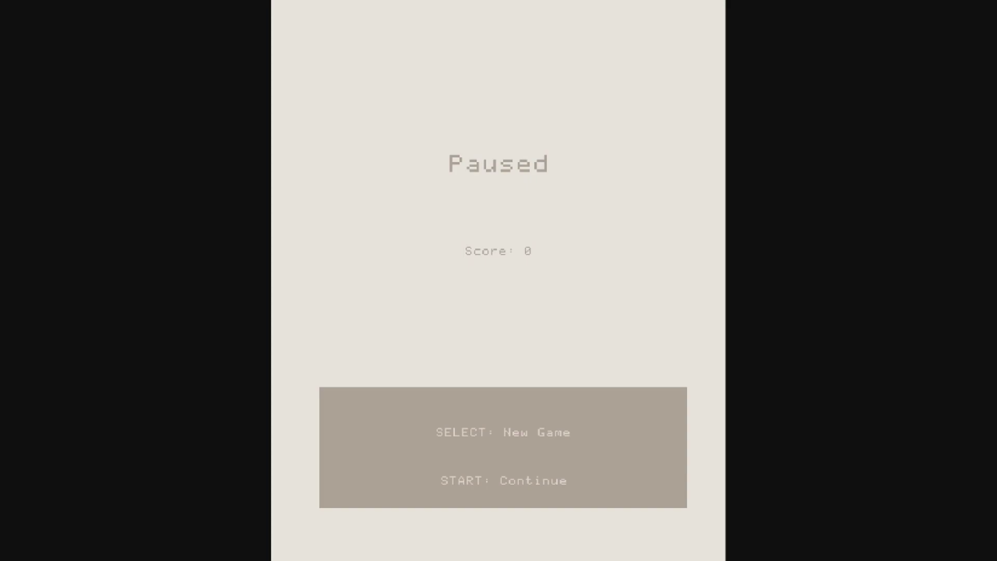
{"action": "key", "text": "Enter"}
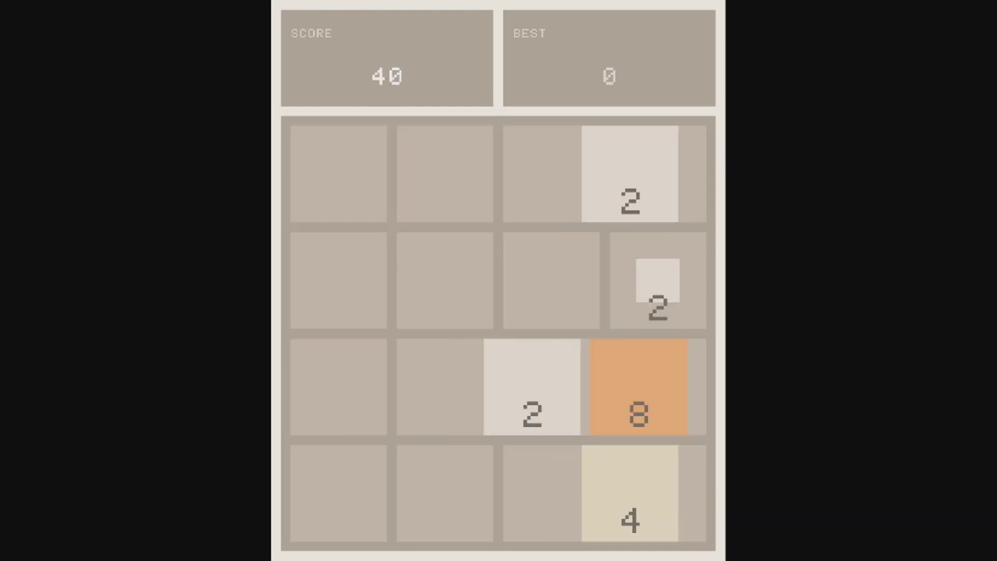
{"action": "key", "text": "Up"}
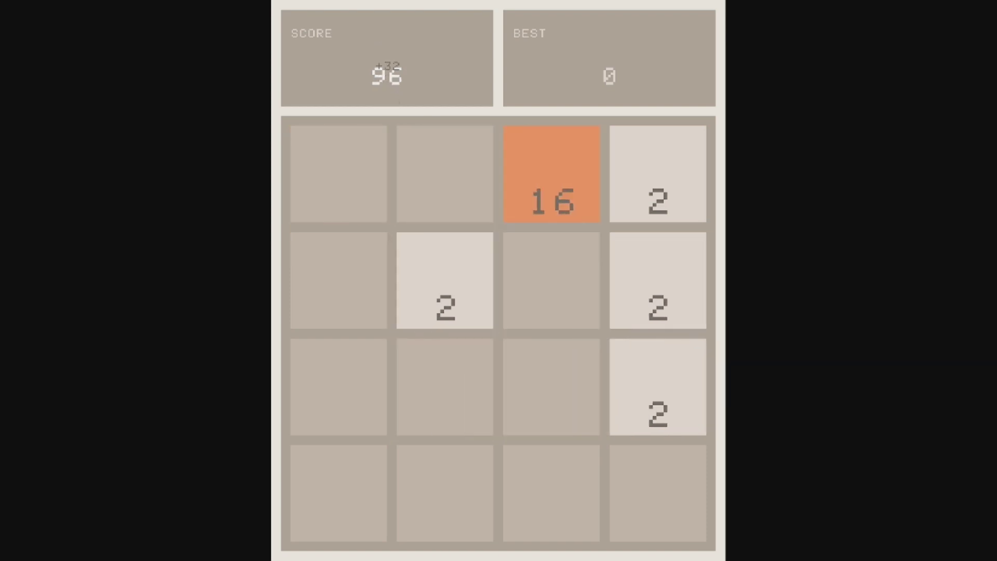
{"action": "key", "text": "Down"}
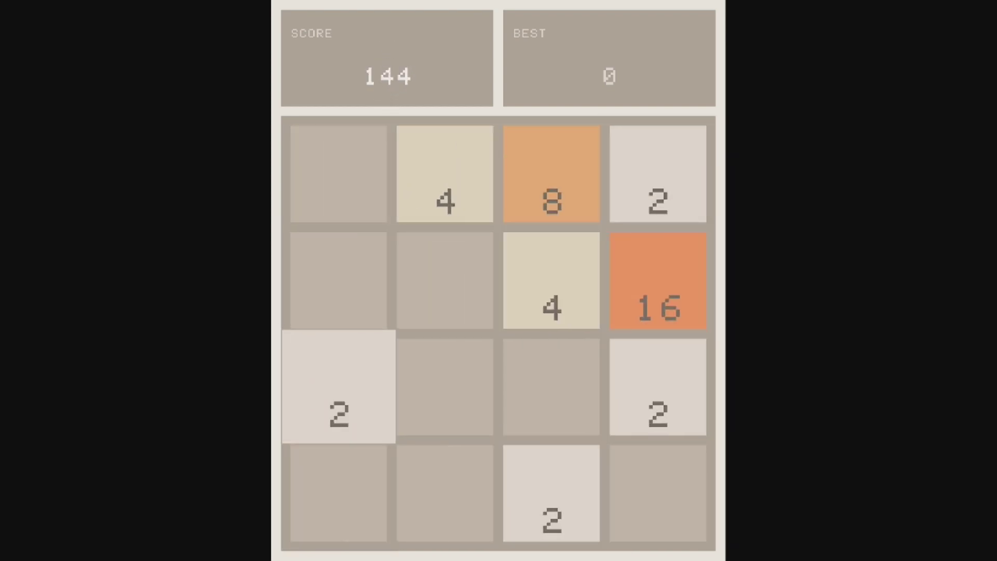
{"action": "key", "text": "Right"}
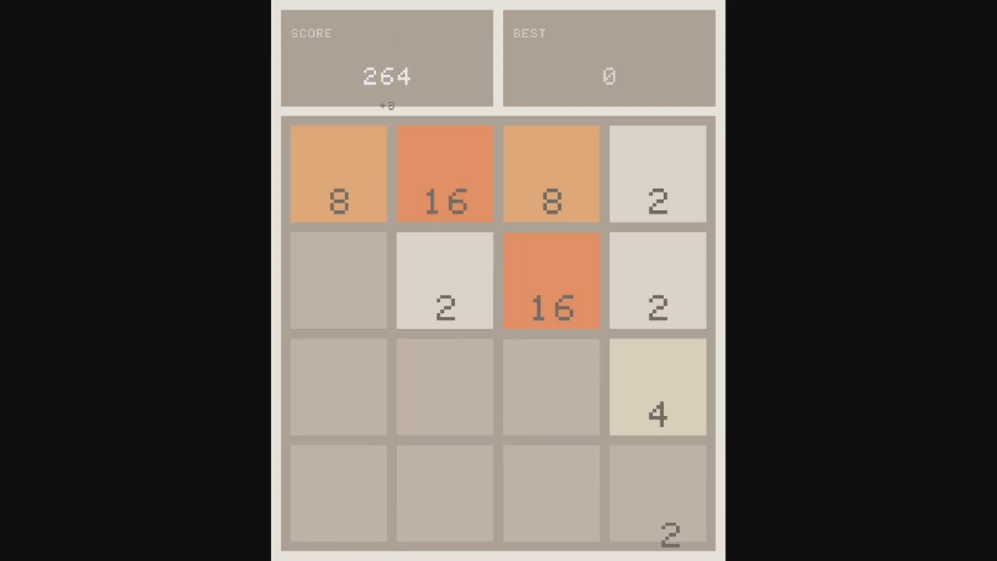
{"action": "key", "text": "Down"}
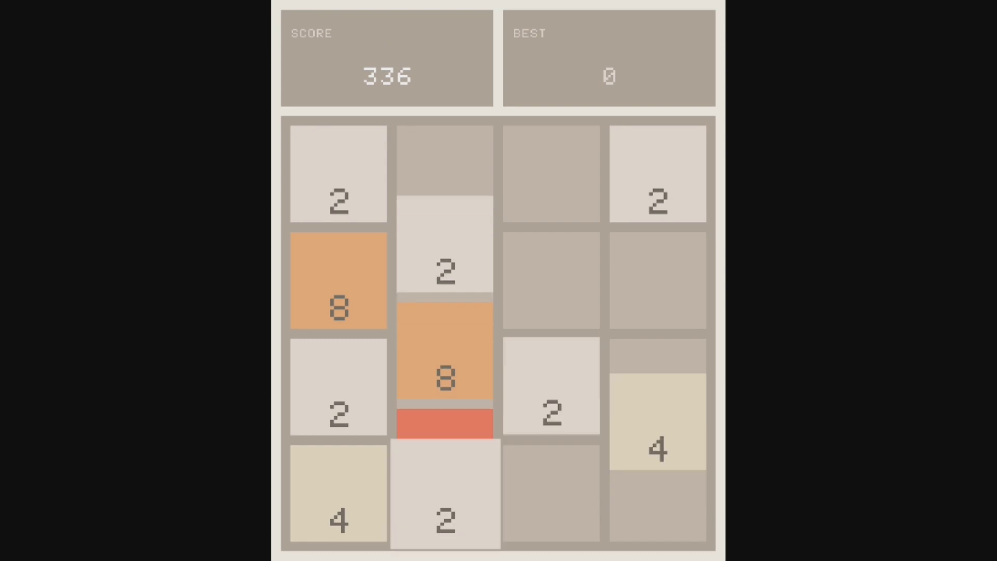